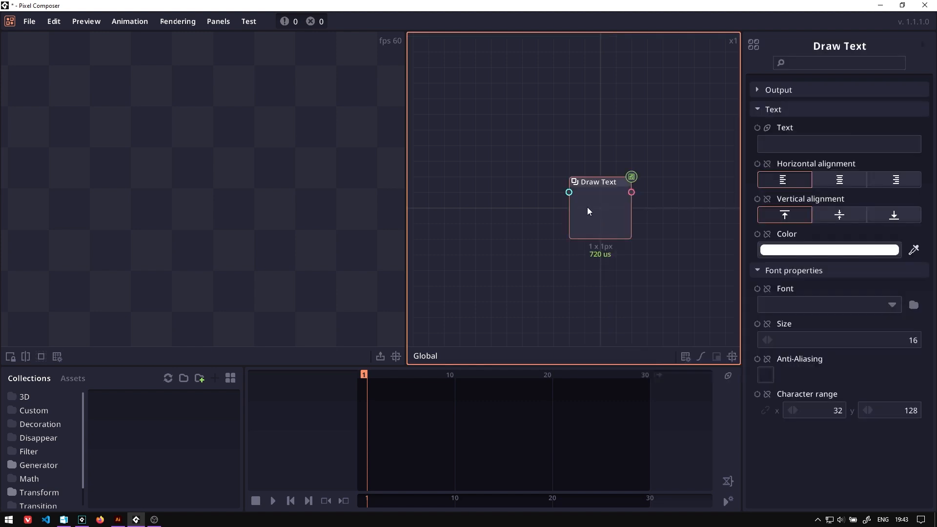
Step: Enter Hello in the Draw Text node and pick the 04B_03_.TTF pixel font at size 18
type("Hello")
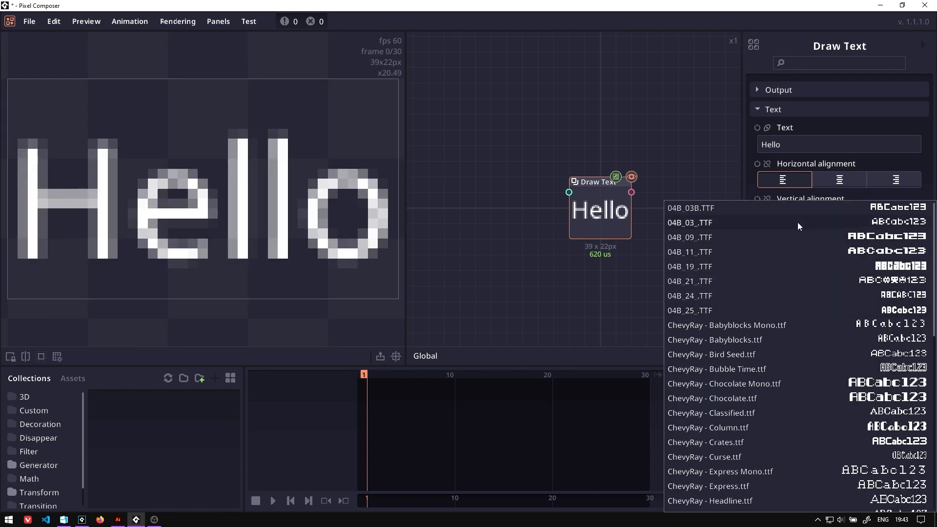
left_click(689, 222)
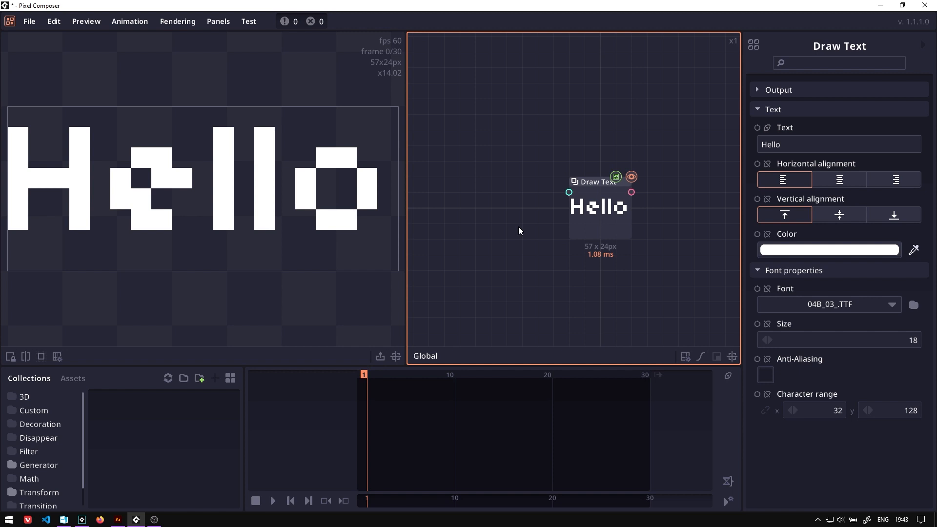
mouse_move(31, 193)
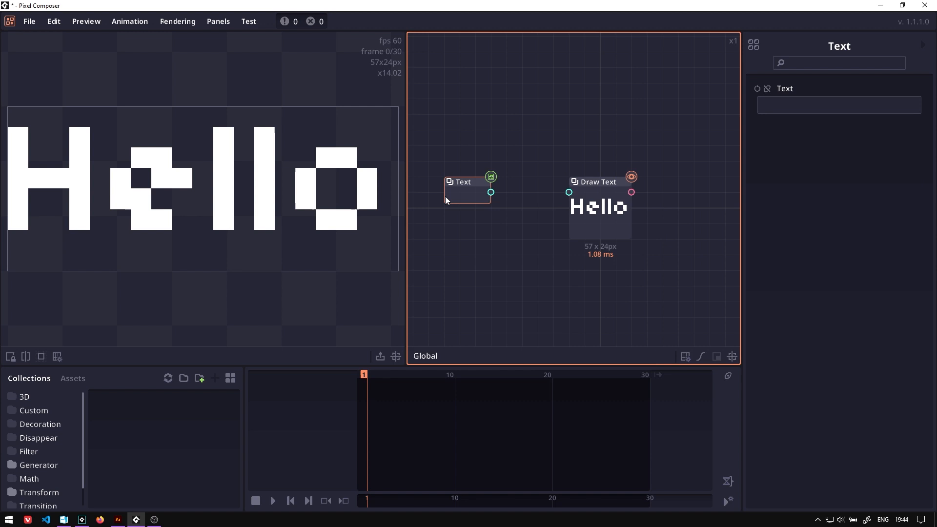
Step: Fill a Text node with Hello and add a Split Text node fed by it
left_click(836, 104)
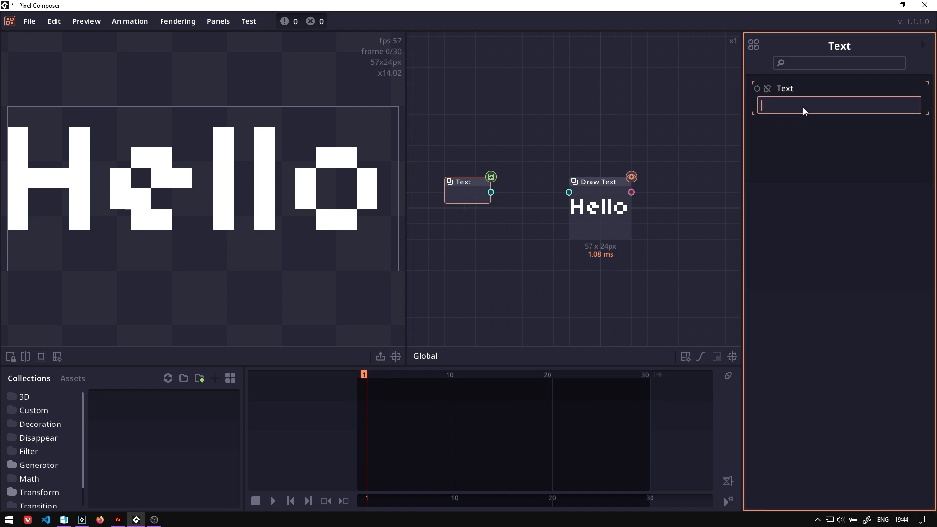
type("Hello")
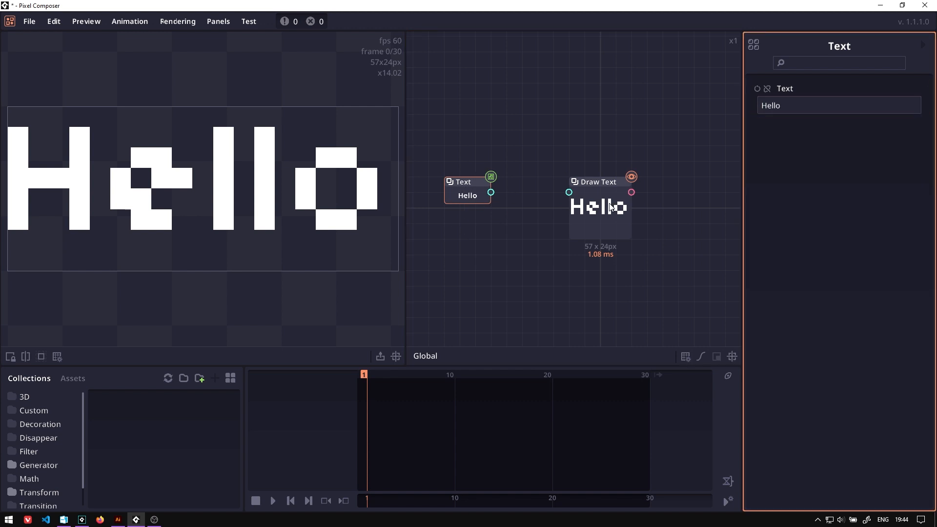
right_click(523, 196)
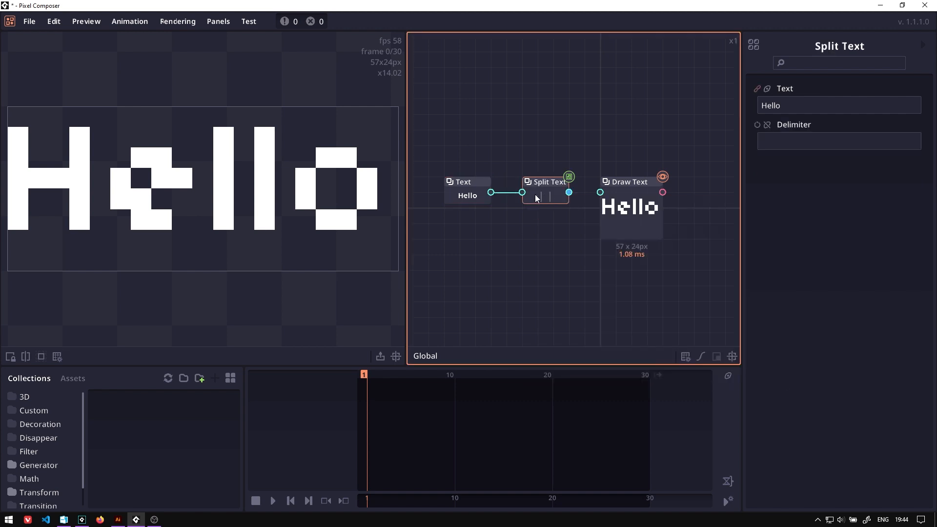
mouse_move(545, 203)
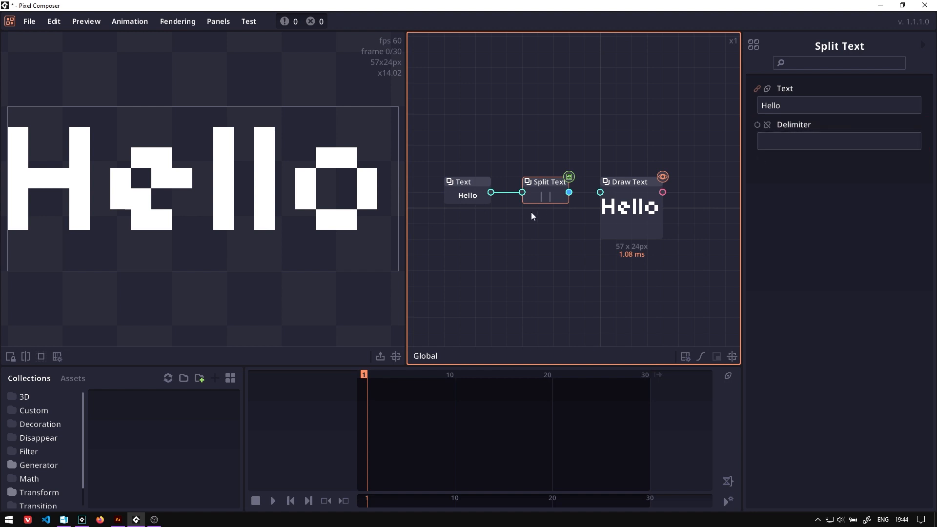
mouse_move(523, 202)
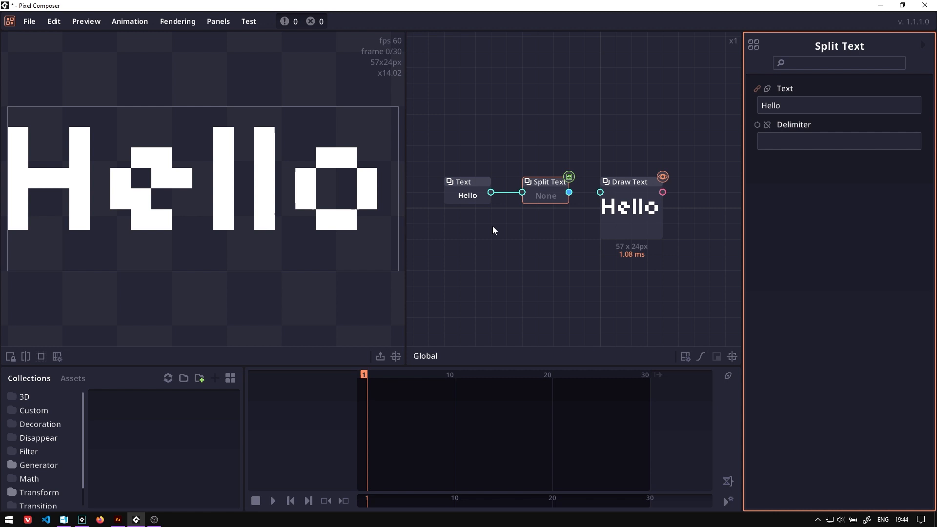
mouse_move(467, 204)
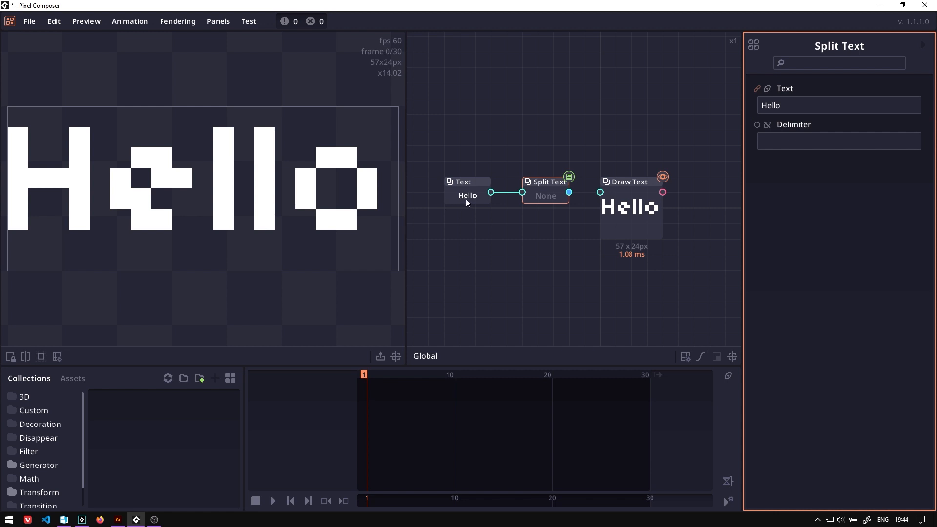
mouse_move(482, 219)
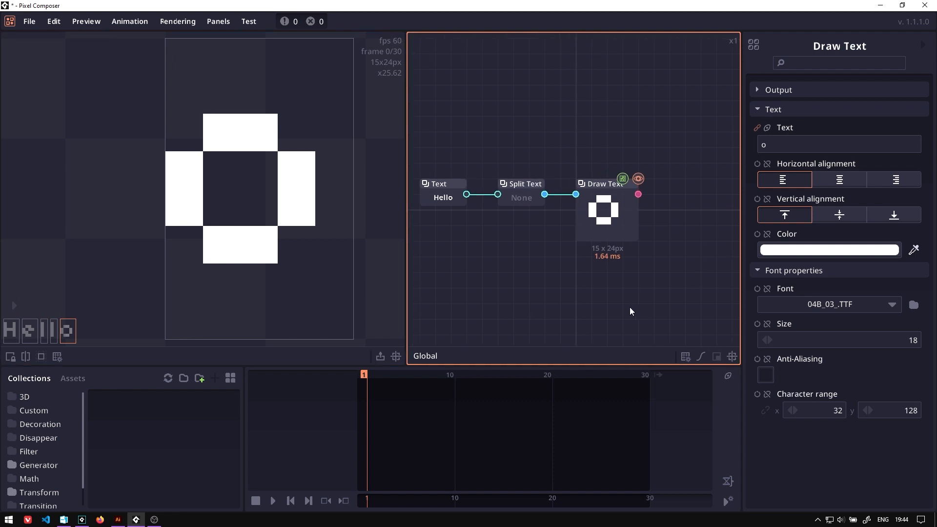
Step: Add a Repeat node after Draw Text with Amount set to 5
scroll("down", 3)
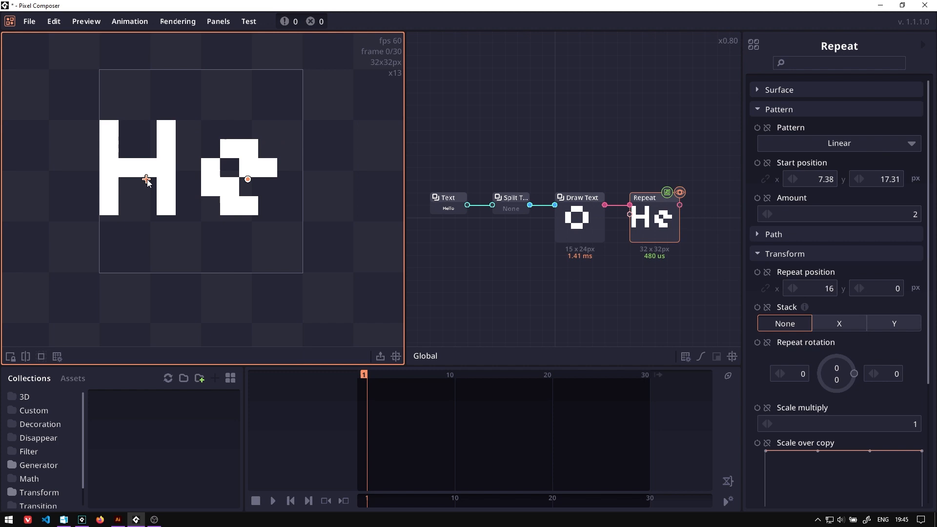
mouse_move(247, 182)
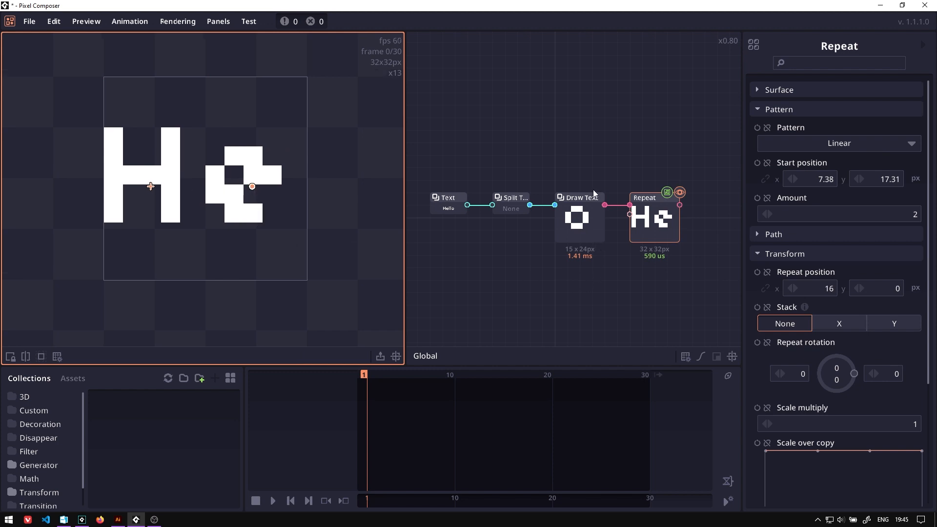
mouse_move(232, 260)
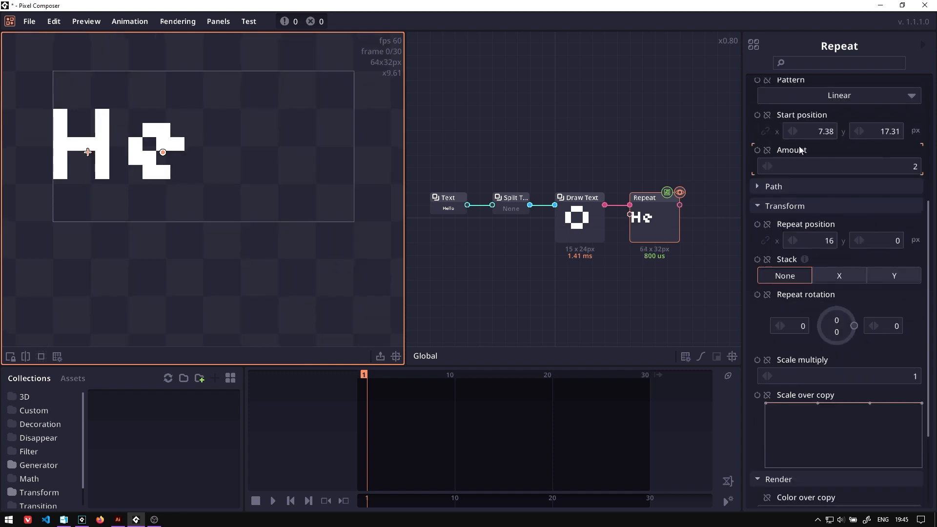
left_click(839, 166)
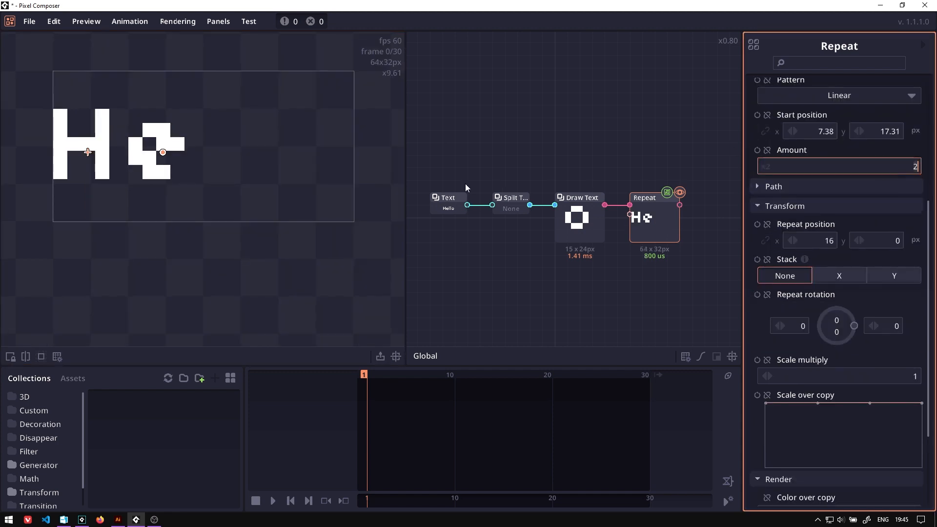
type("5")
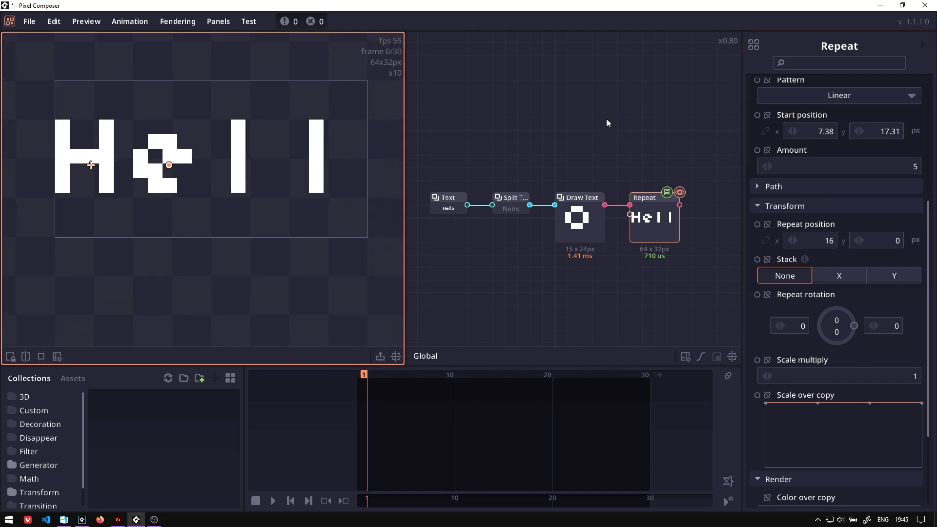
mouse_move(207, 167)
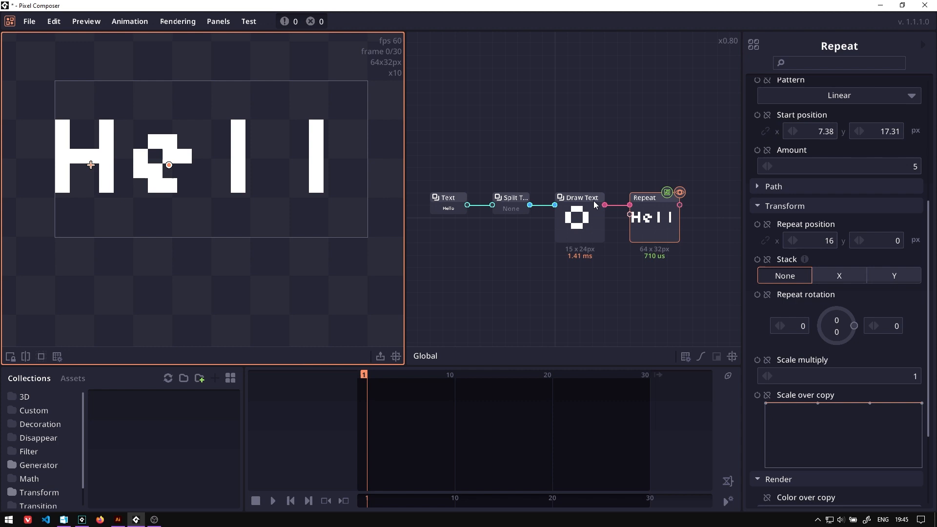
mouse_move(416, 375)
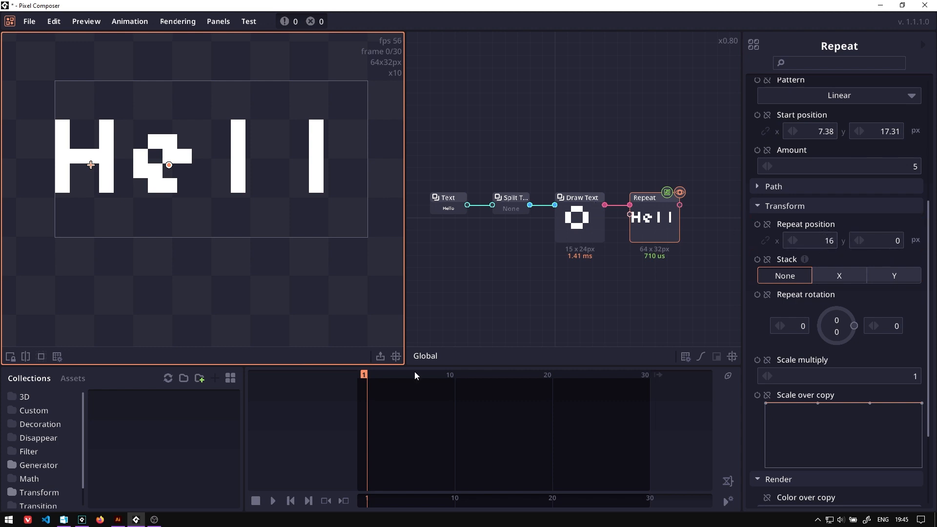
Step: Check Draw Text's per-character output showing H and return to the Repeat node's settings
left_click(578, 197)
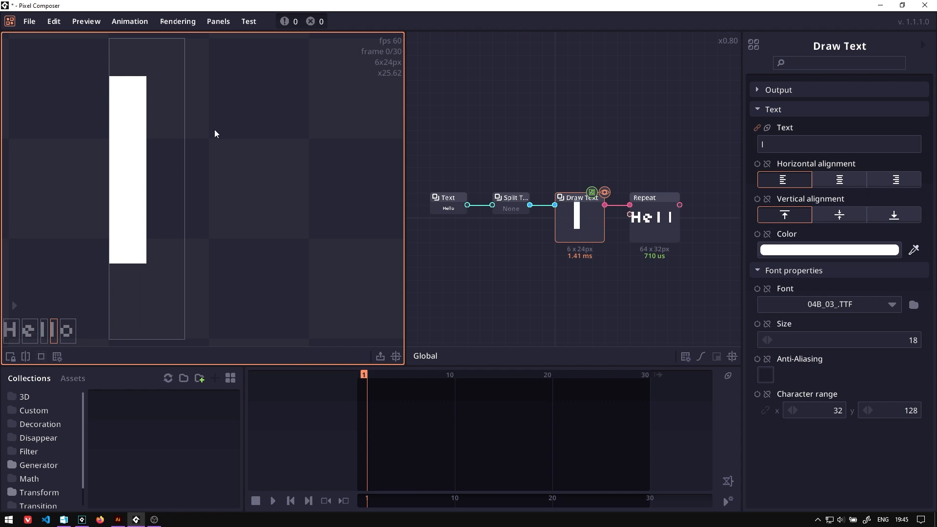
type("H")
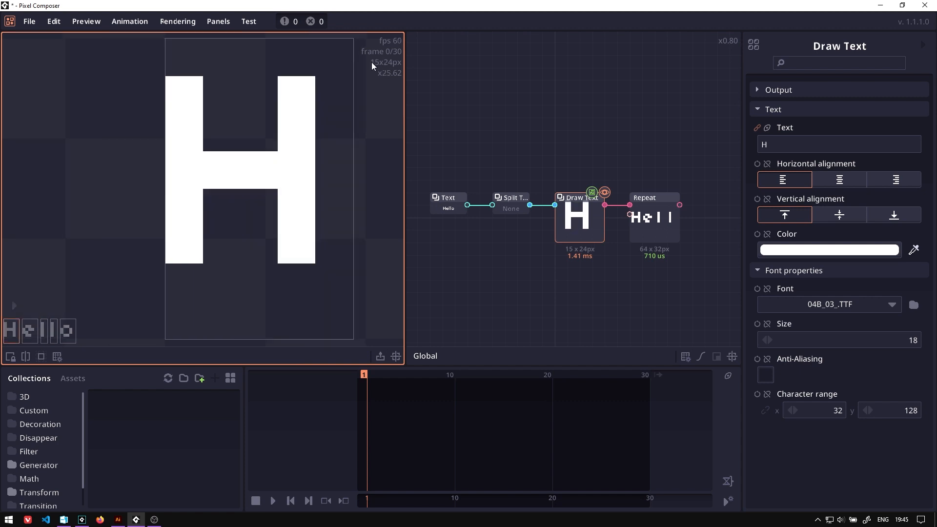
left_click(644, 197)
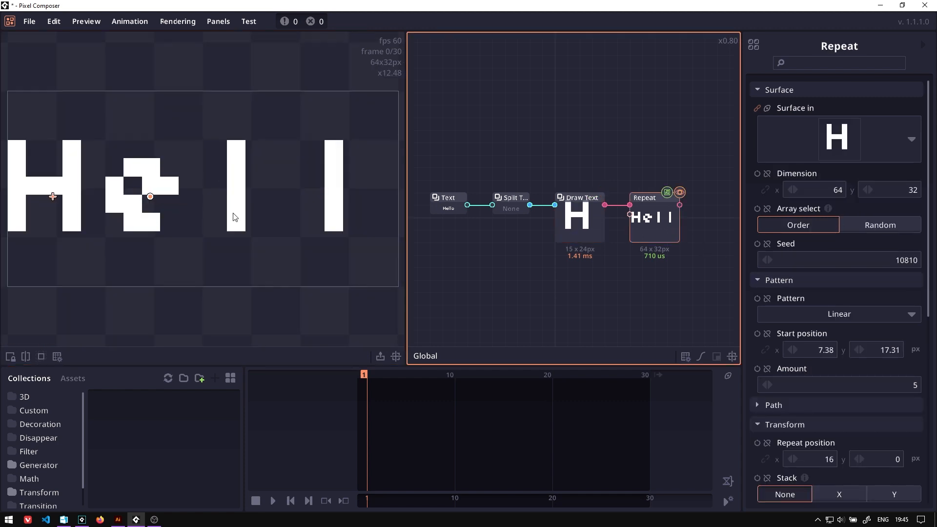
Step: Stack the repeated characters along X with Repeat position x at 0 so they spell Hello
scroll("down", 3)
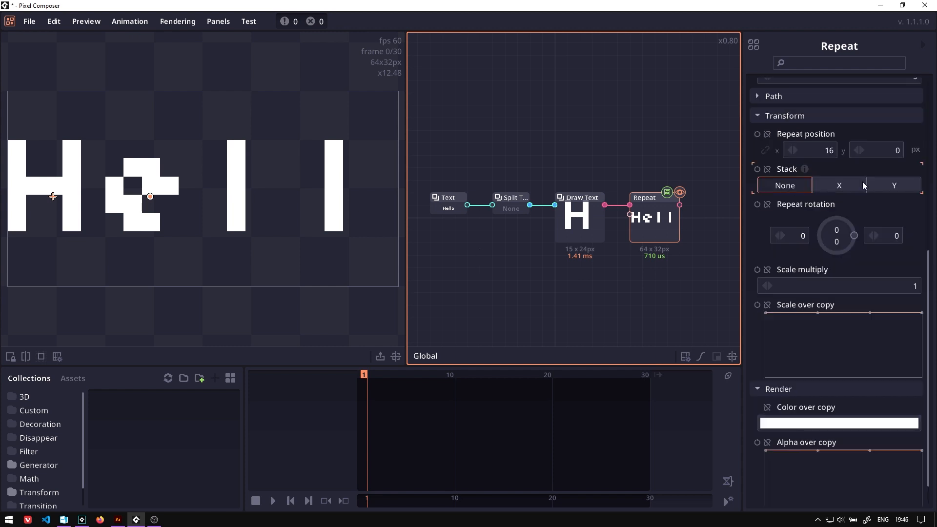
left_click(838, 186)
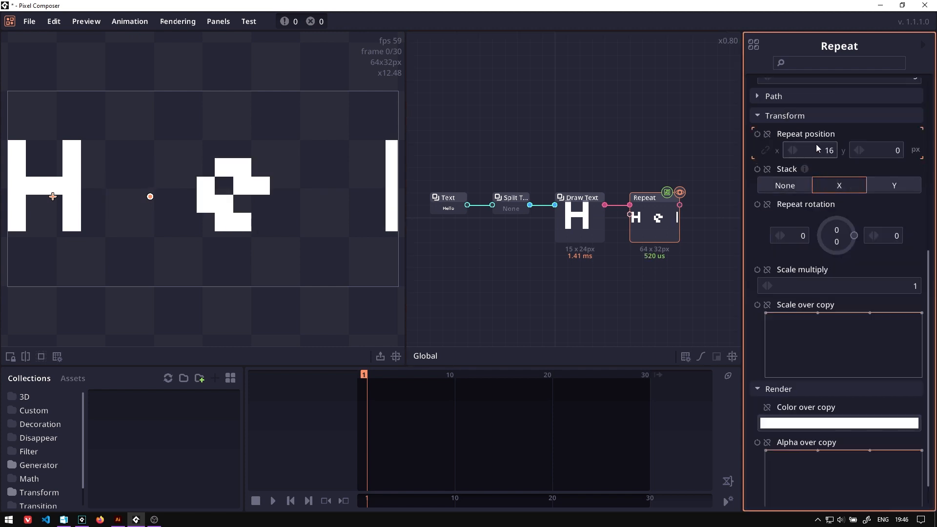
type("0")
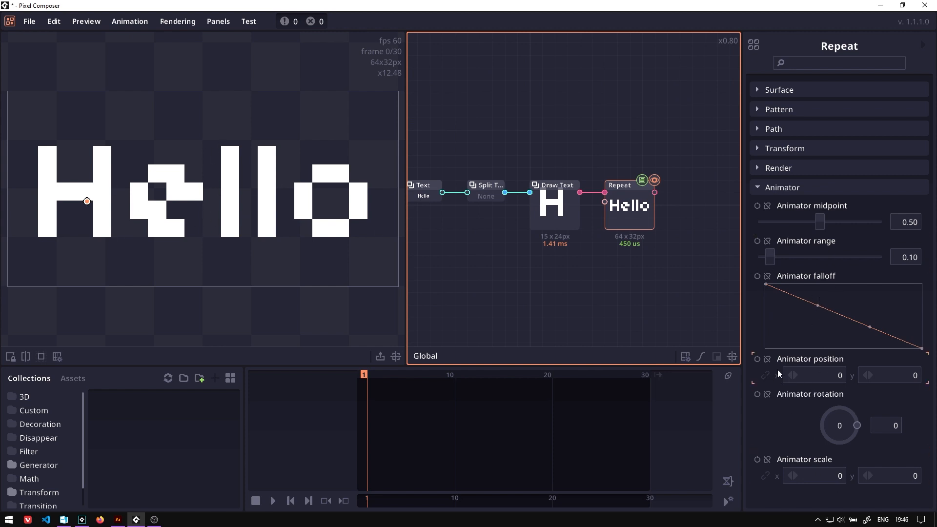
mouse_move(819, 363)
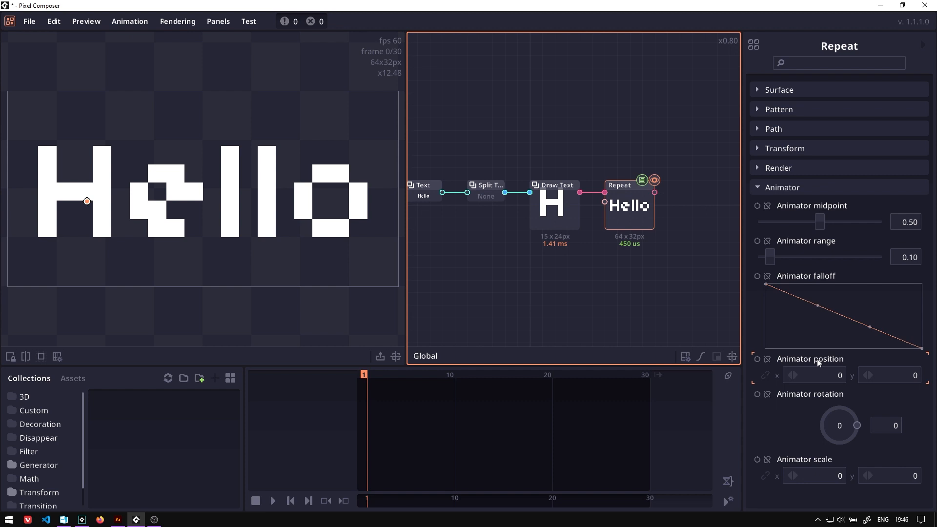
Step: Set the animator's vertical offset and sweep its midpoint from before the first letter to past the last
left_click(890, 375)
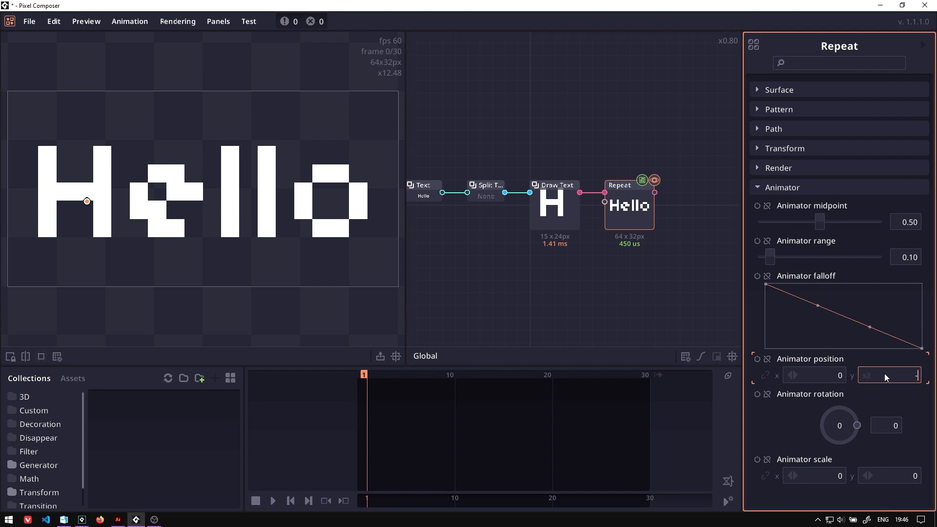
type("-4")
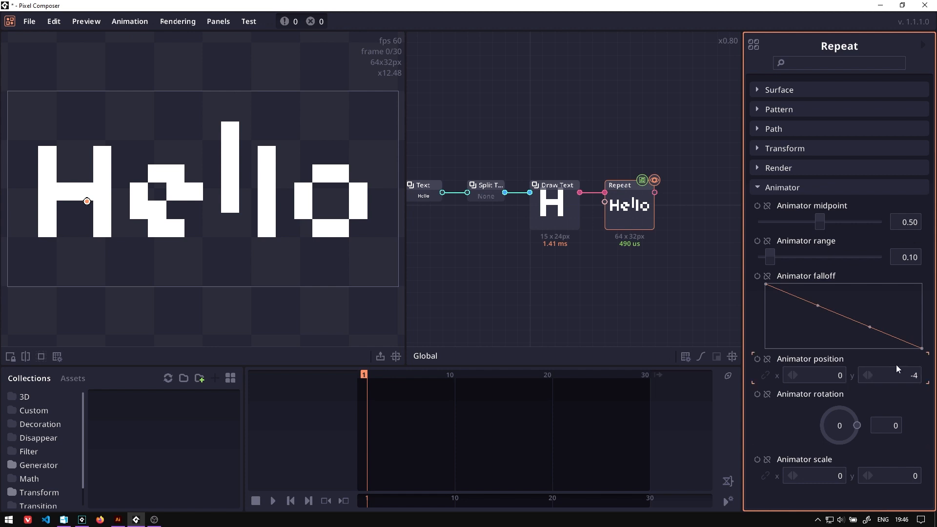
mouse_move(775, 212)
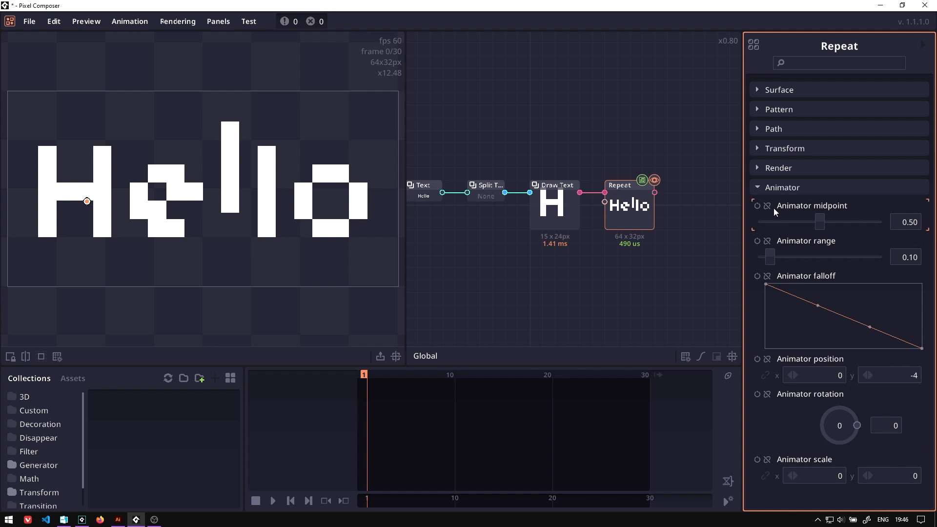
left_click_drag(819, 222, 770, 221)
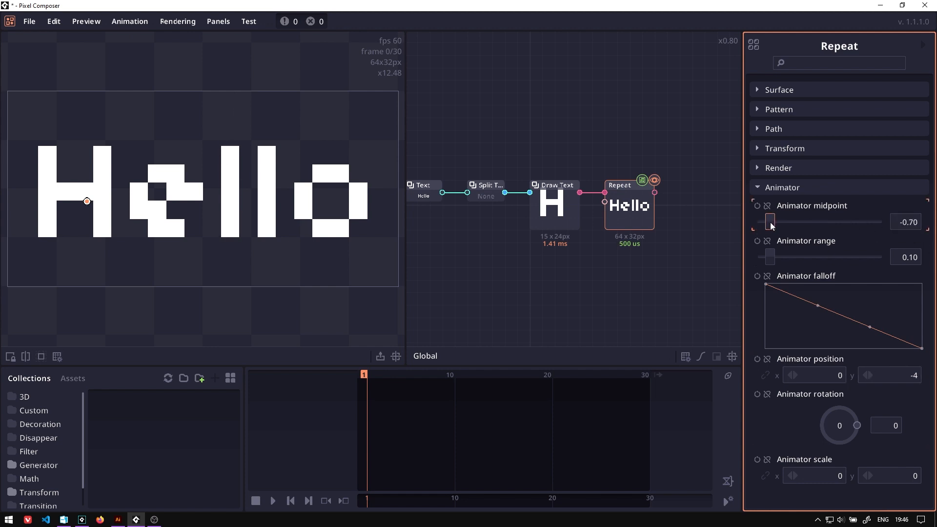
left_click_drag(770, 222, 853, 222)
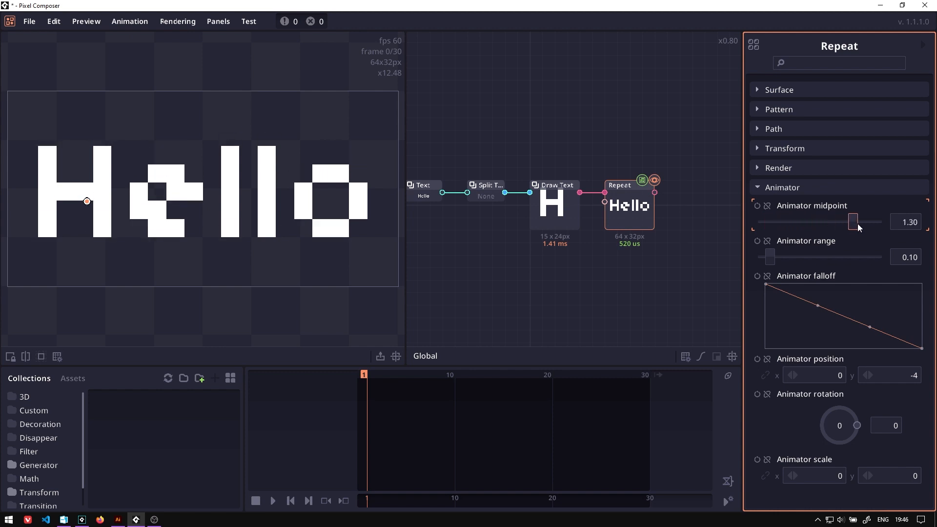
Step: Widen the animator range to 0.43 and settle the midpoint near 0.37 so the middle letters rise
left_click_drag(855, 222, 800, 221)
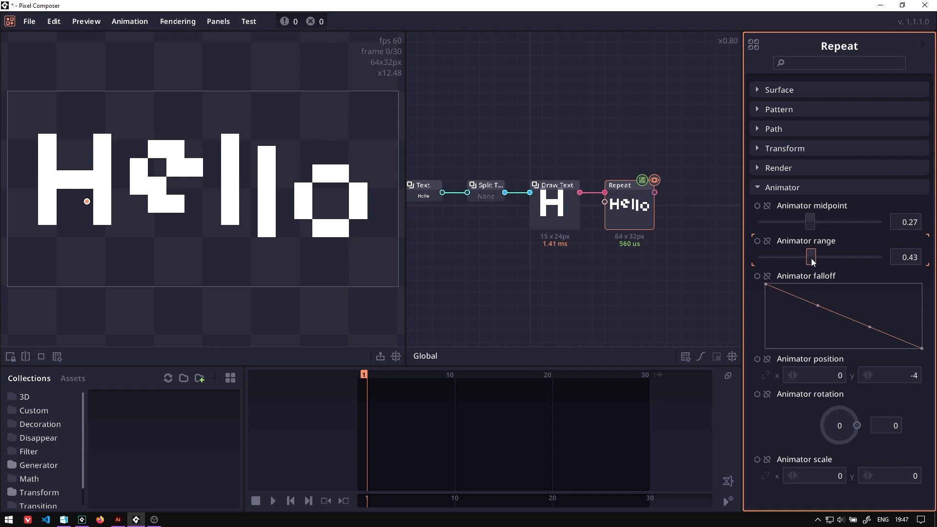
left_click_drag(811, 221, 819, 221)
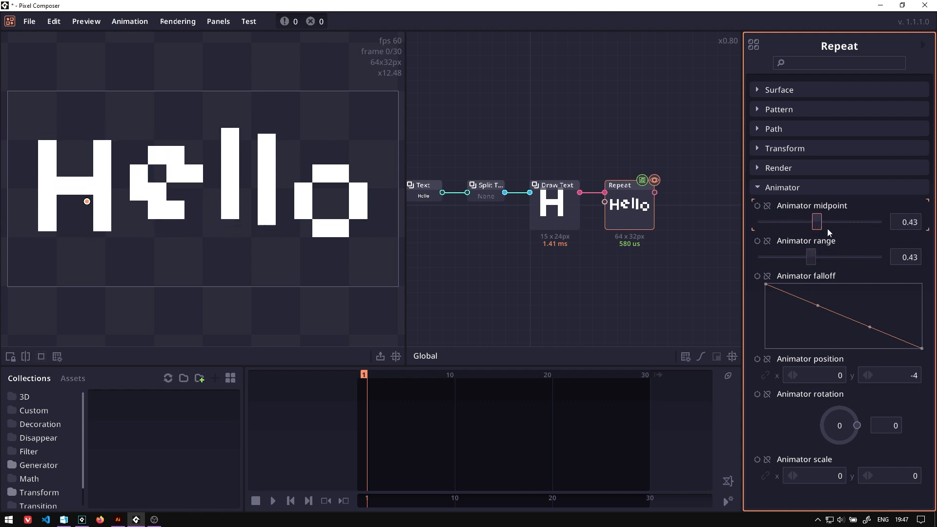
left_click_drag(817, 222, 832, 221)
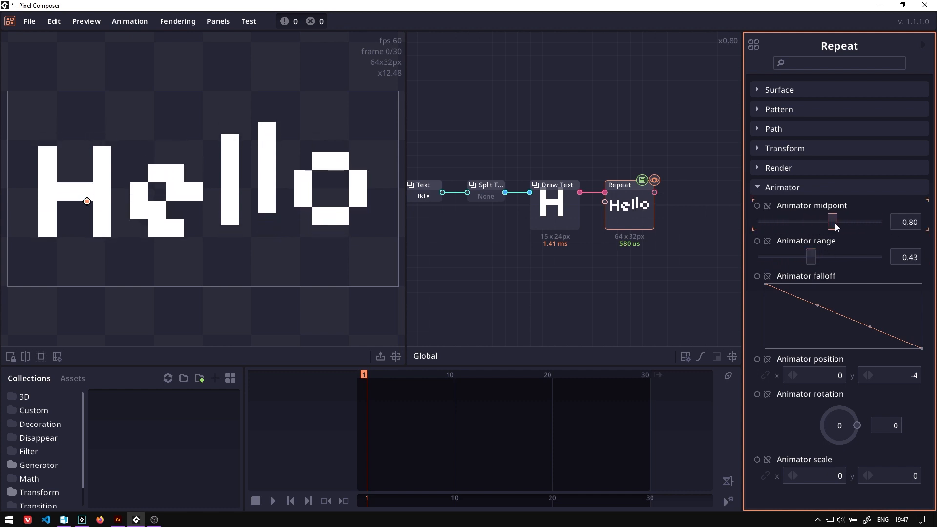
left_click_drag(832, 221, 811, 222)
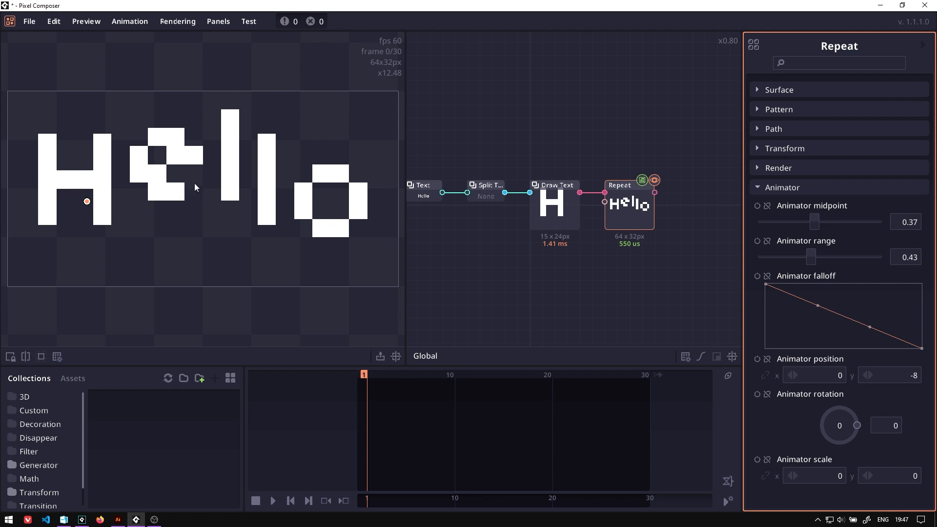
mouse_move(338, 299)
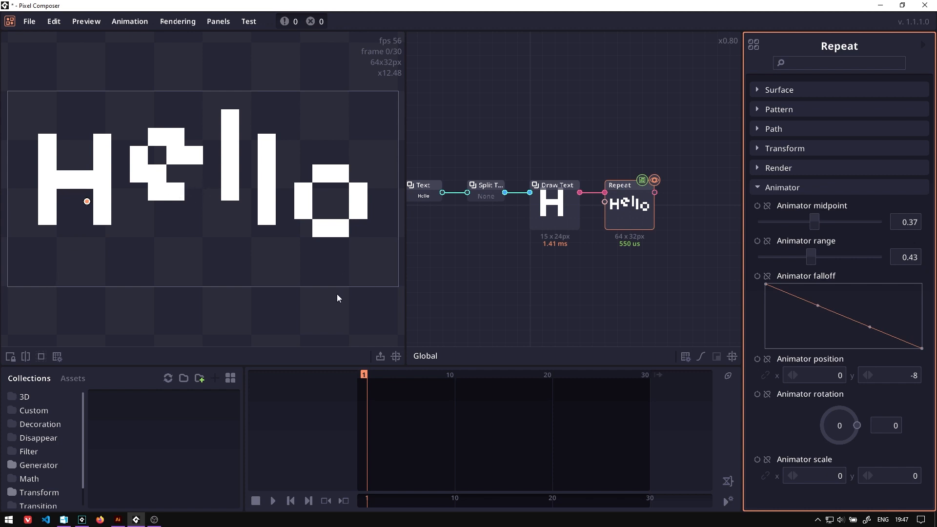
Step: Shape the animator falloff into an S-curve, try an 80-degree rotation, then park the midpoint at -1
left_click_drag(812, 222, 850, 221)
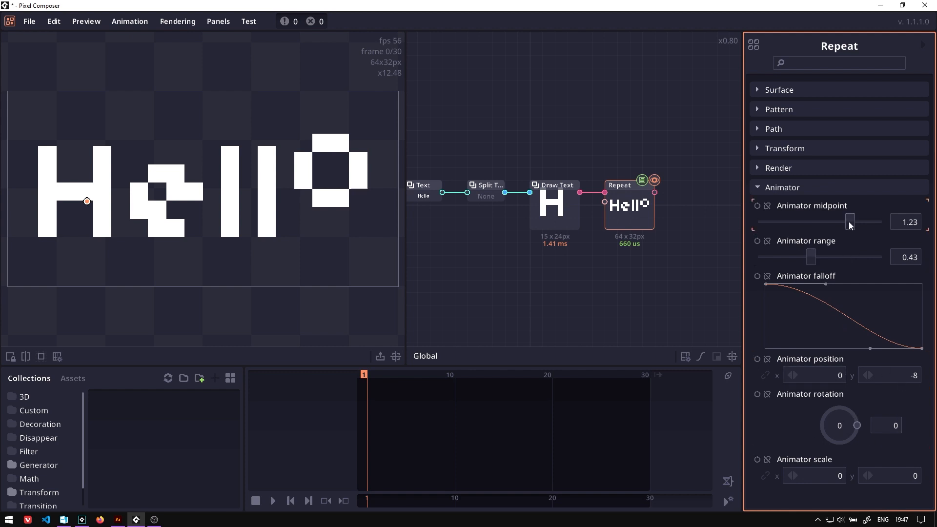
left_click_drag(849, 222, 794, 222)
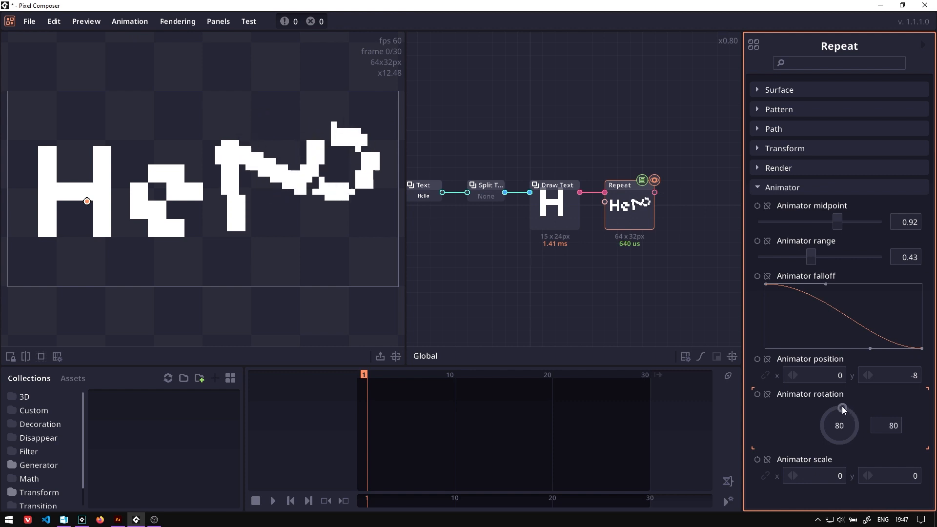
left_click_drag(842, 409, 839, 419)
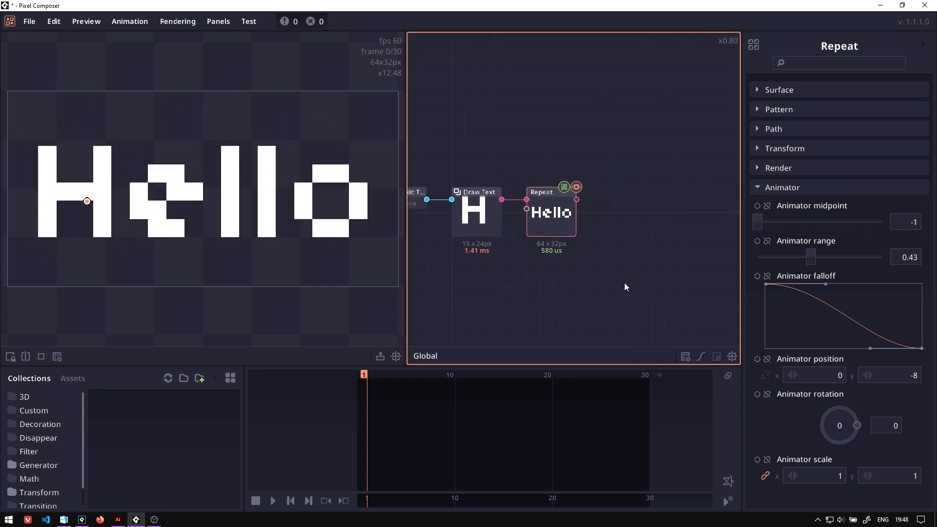
mouse_move(758, 206)
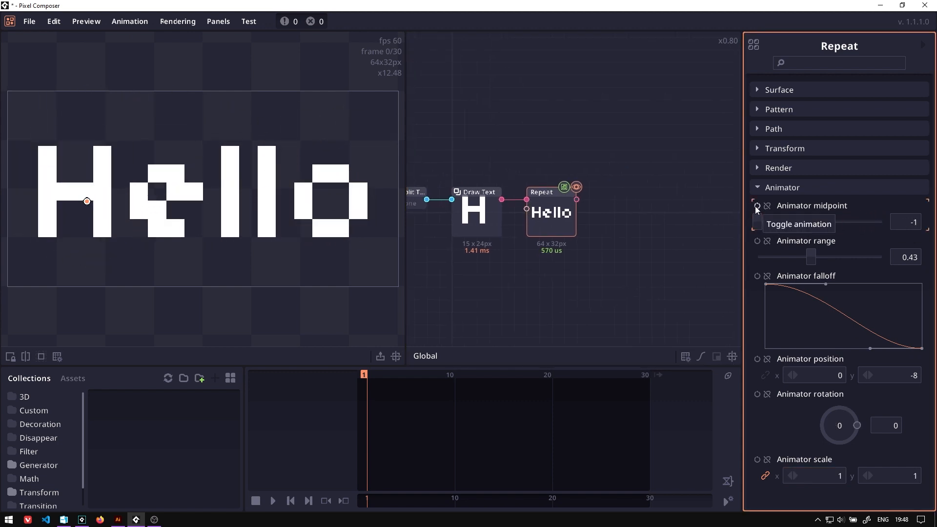
Step: Keyframe the animator midpoint from -1 at frame 1 to 2 at frame 30 and preview the sweep
left_click(757, 206)
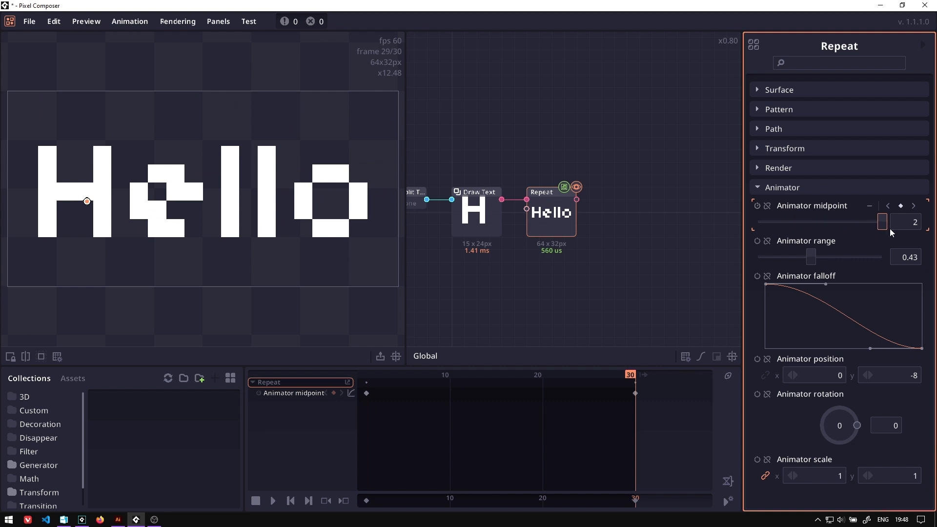
left_click(272, 501)
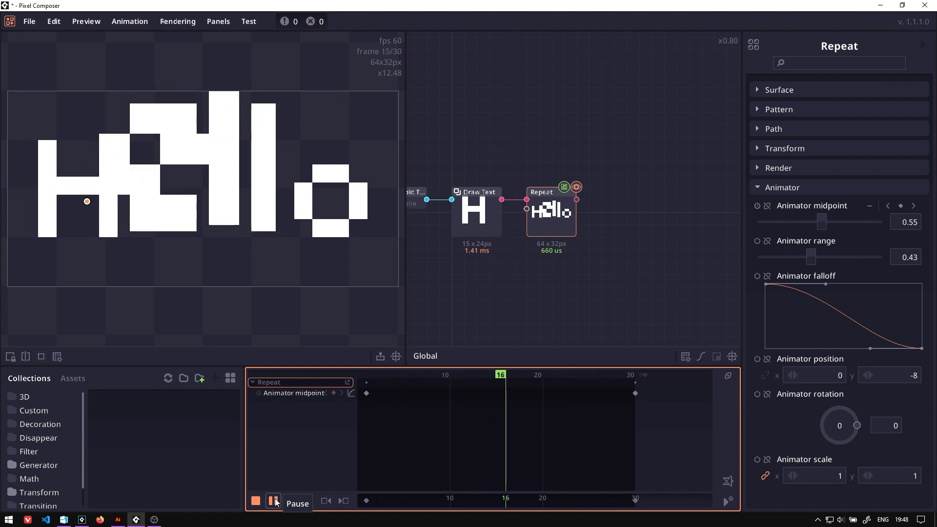
left_click(272, 501)
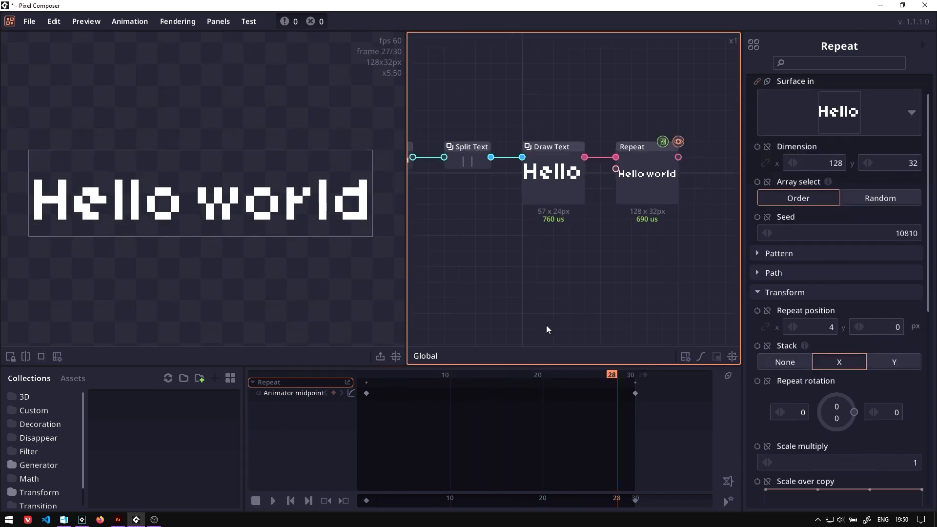